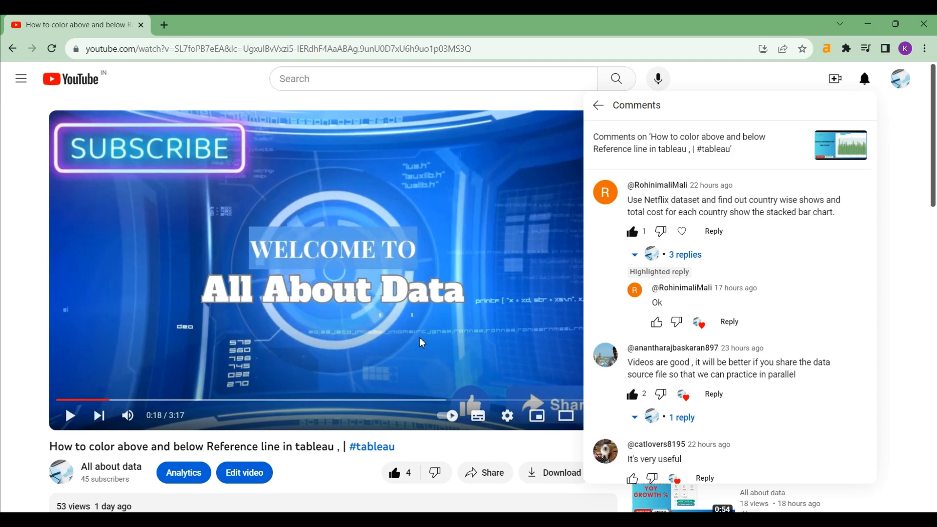
mouse_move(665, 189)
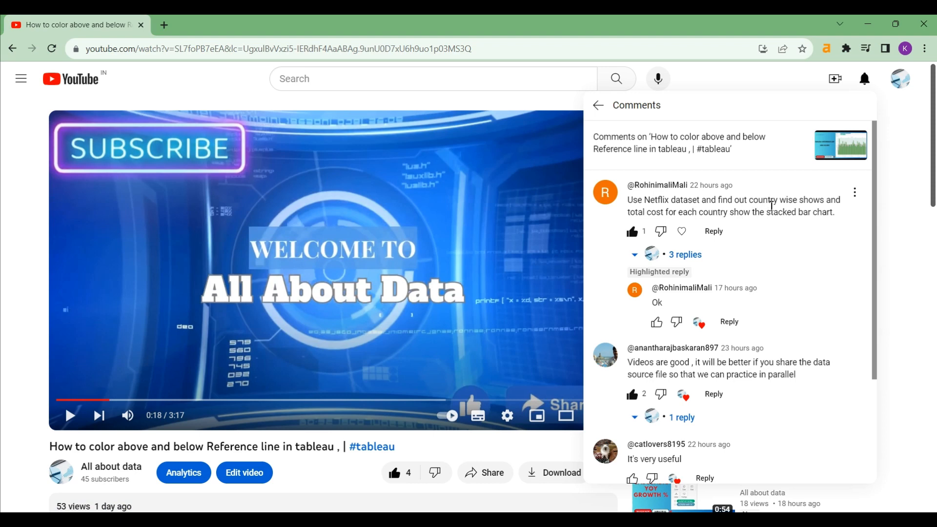
mouse_move(708, 212)
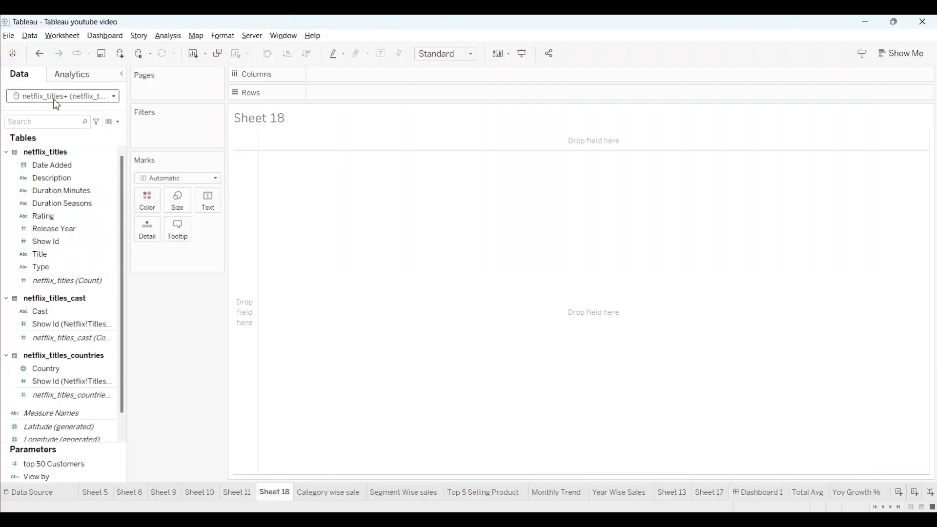
mouse_move(47, 166)
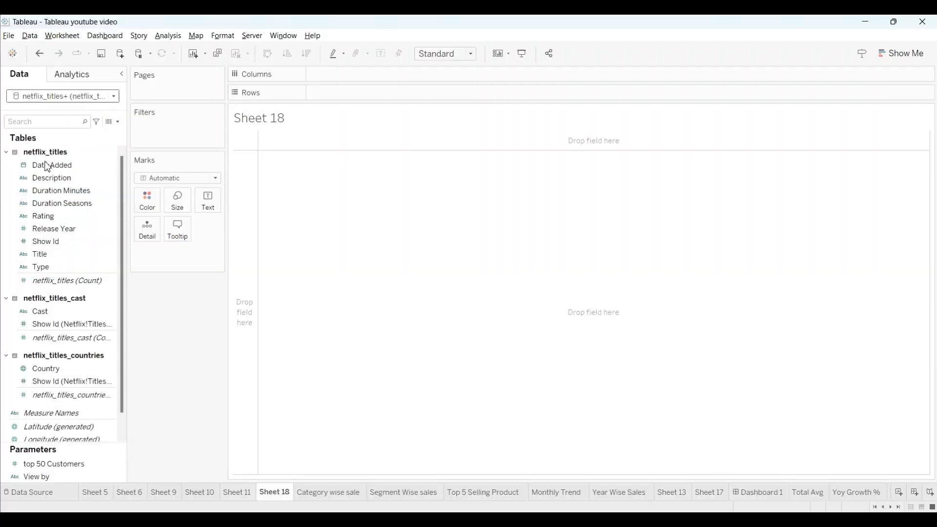
mouse_move(58, 230)
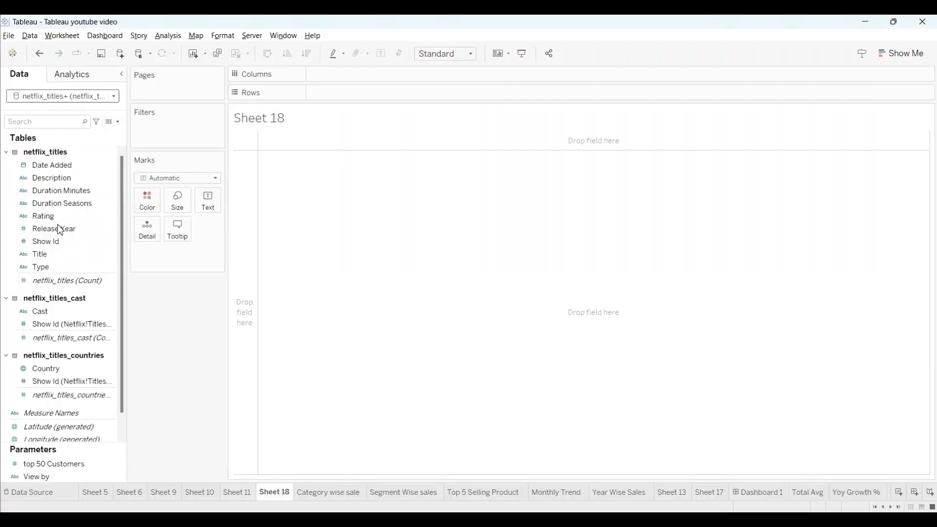
mouse_move(89, 307)
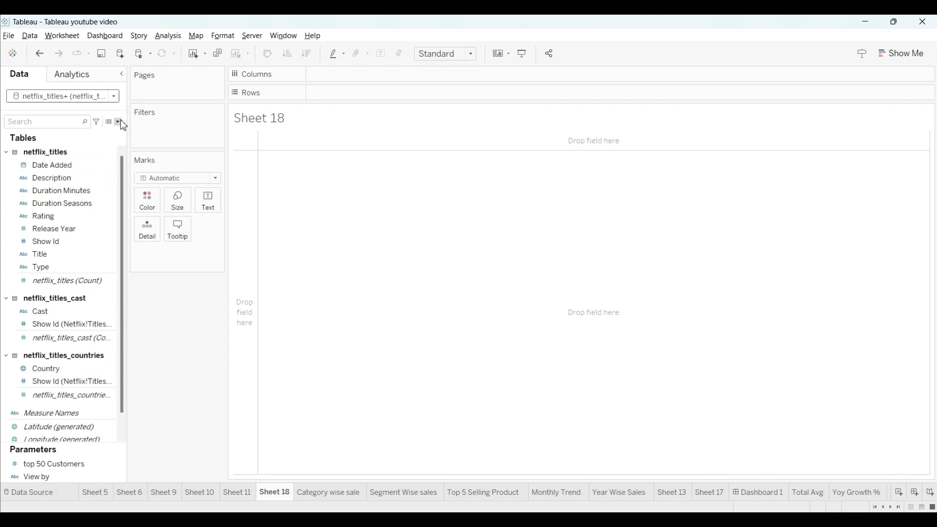
- Start a new calculated field named 'Total cast by countries'
click(117, 124)
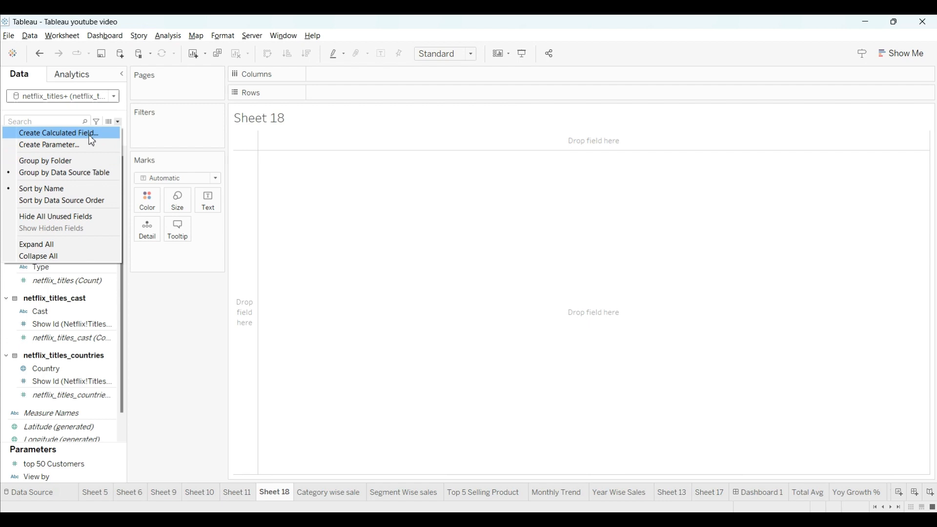
click(58, 133)
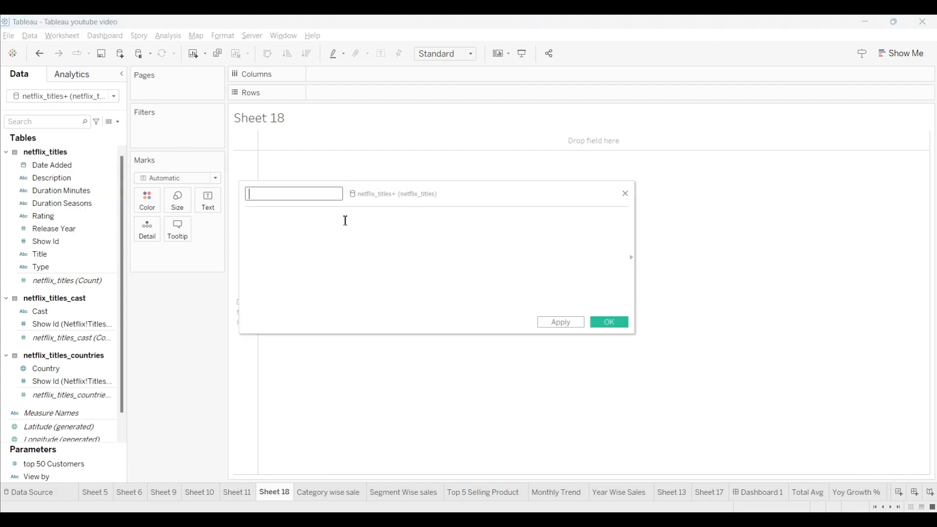
text(Tot)
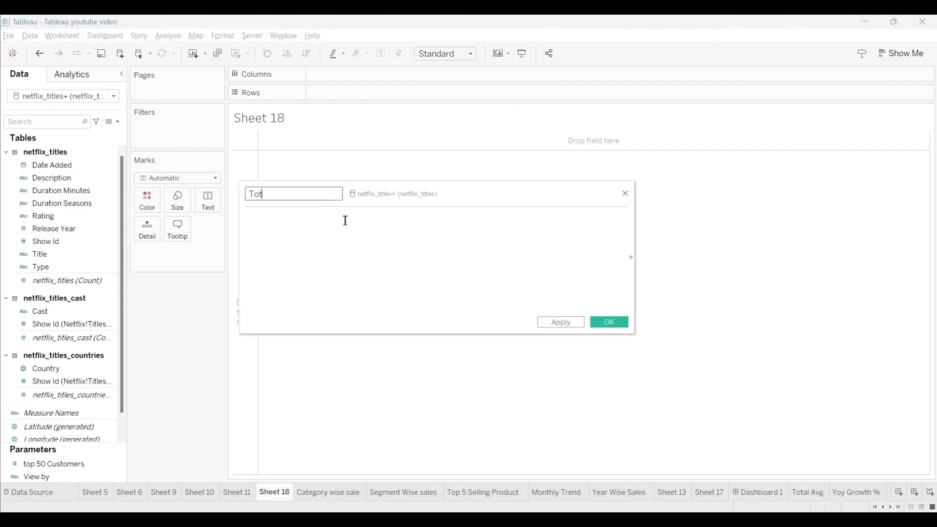
text(al cast)
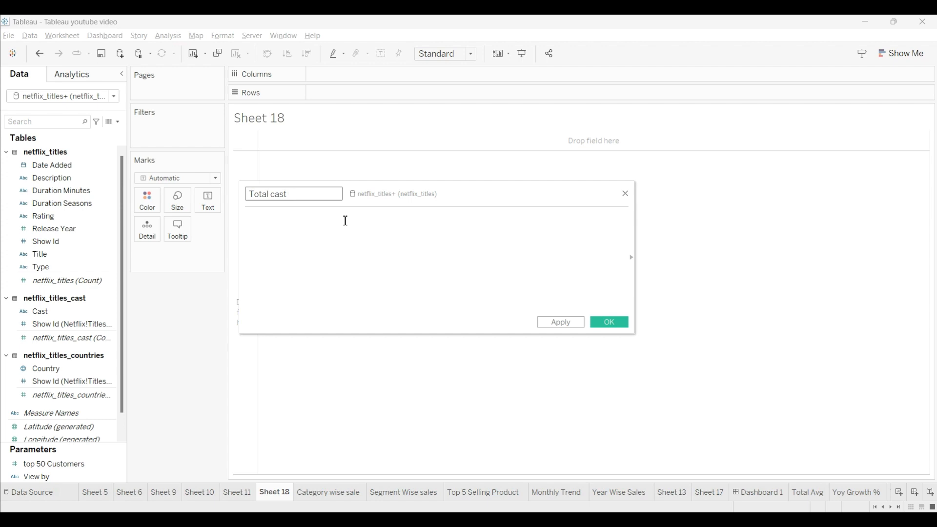
text(by c)
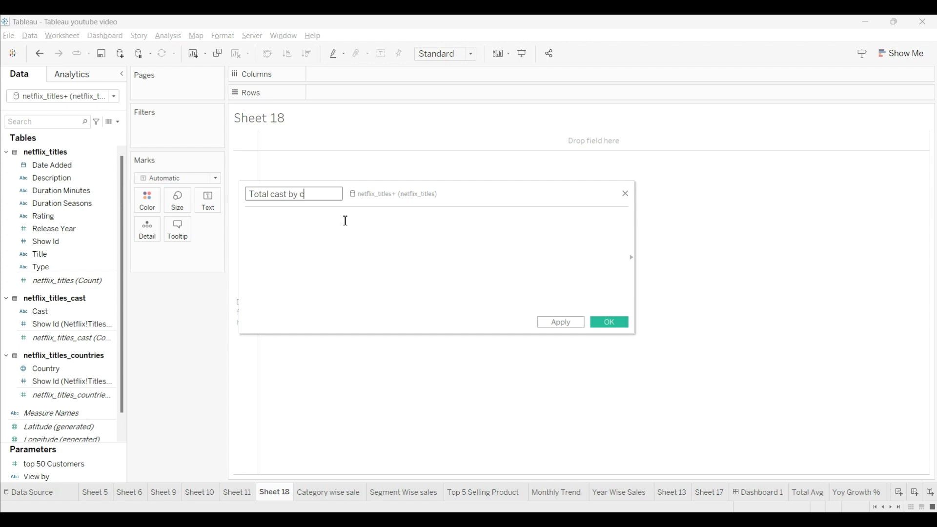
text(ountr)
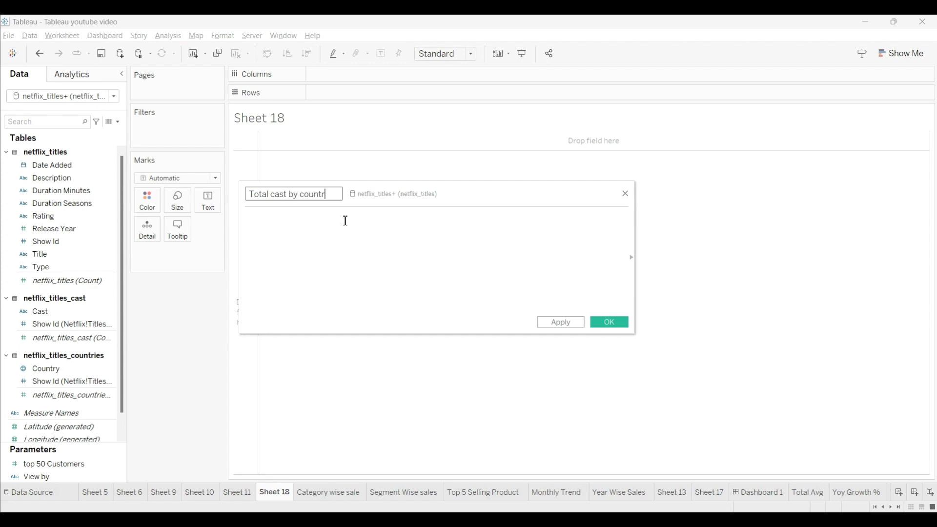
text(ies)
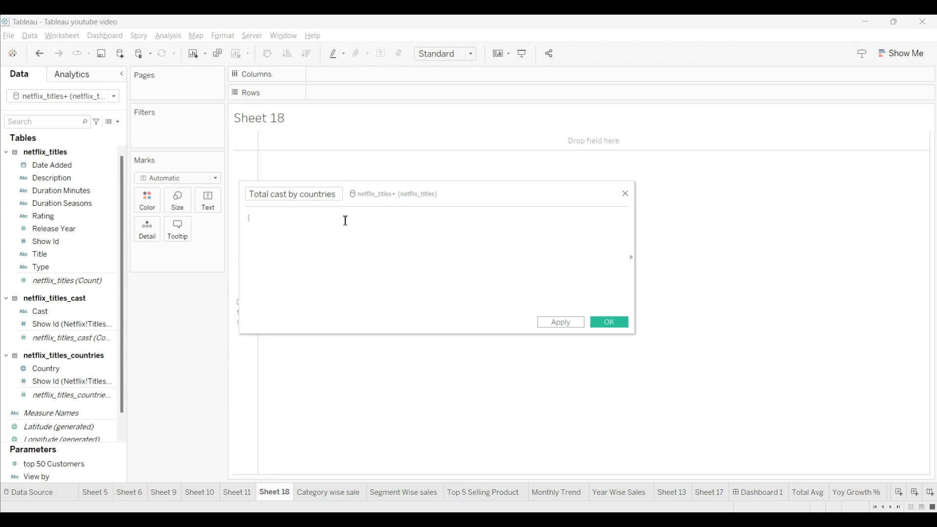
- Enter the formula {FIXED [Country]:COUNTD([Cast])} and save the field
text(fi)
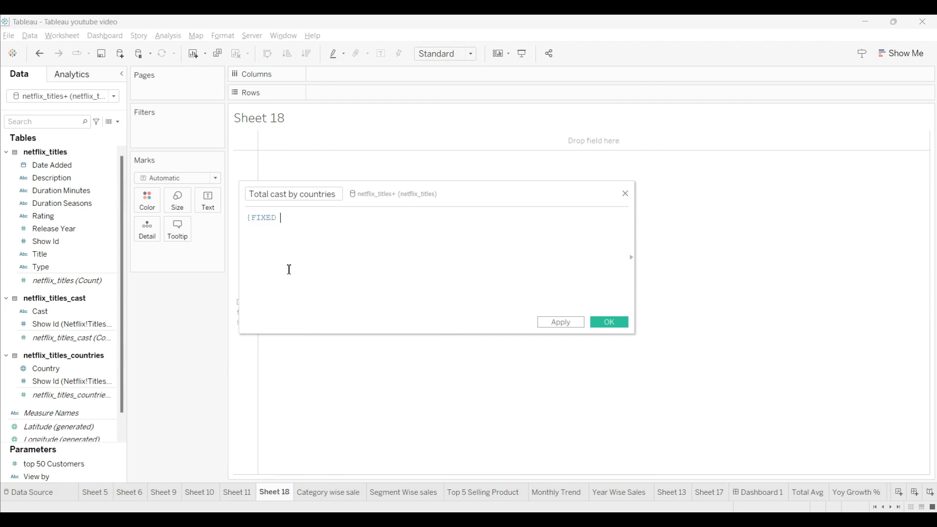
text([)
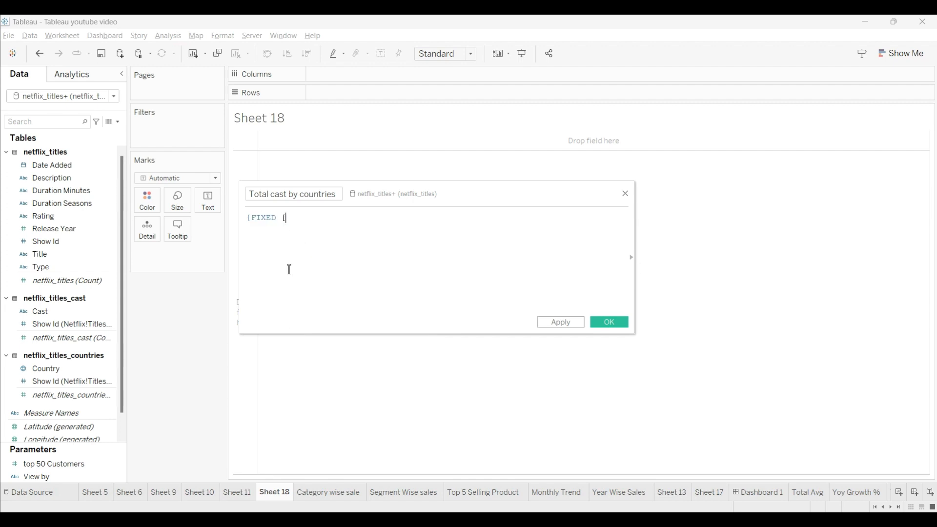
text(co)
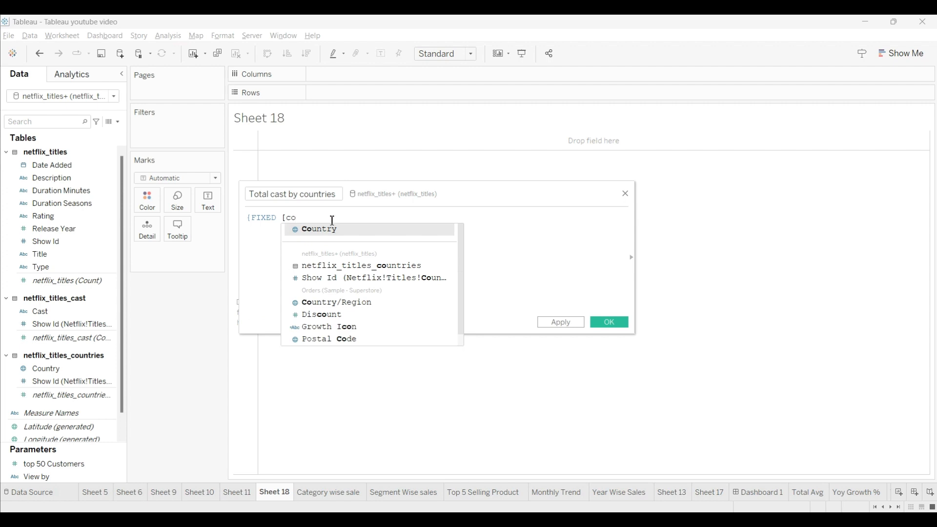
click(318, 228)
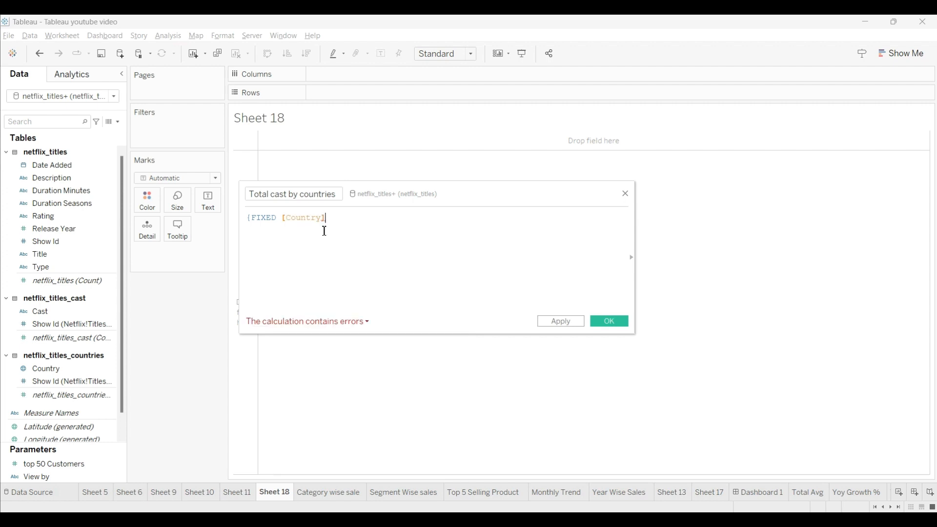
text(:)
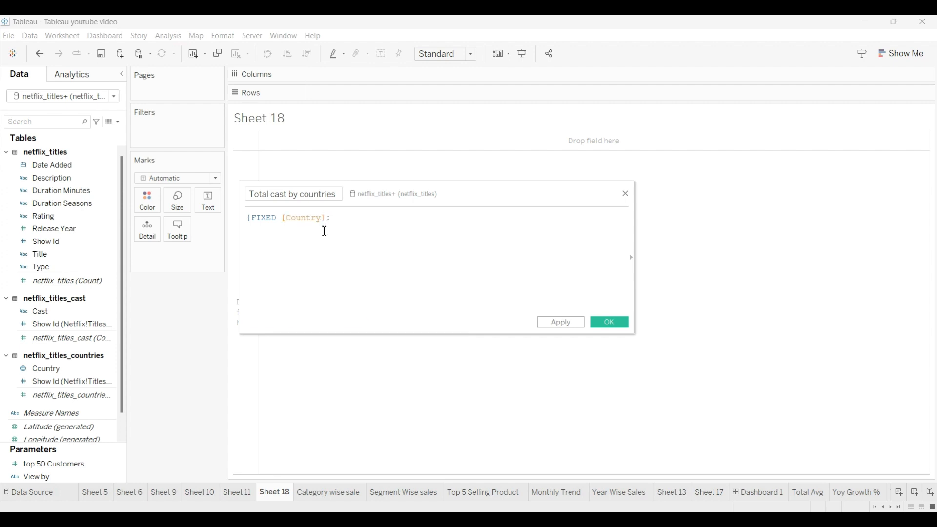
text(coun)
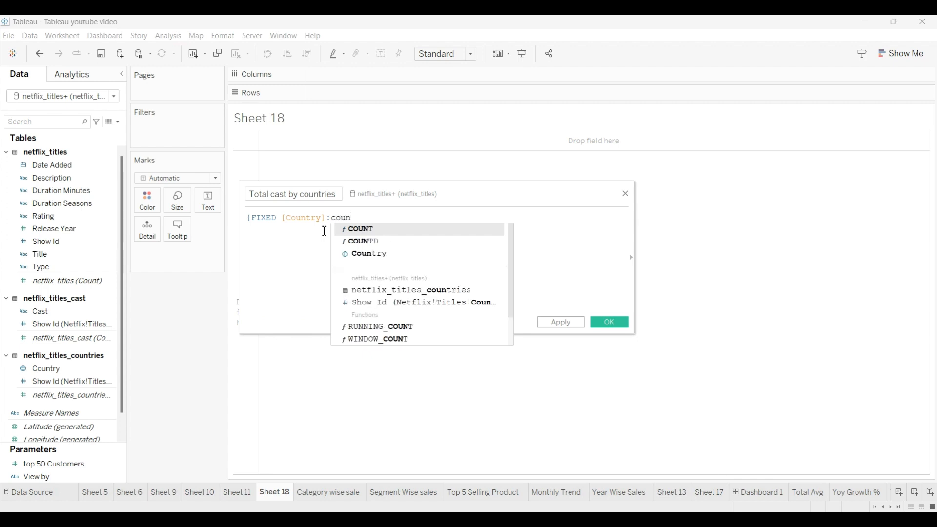
click(363, 241)
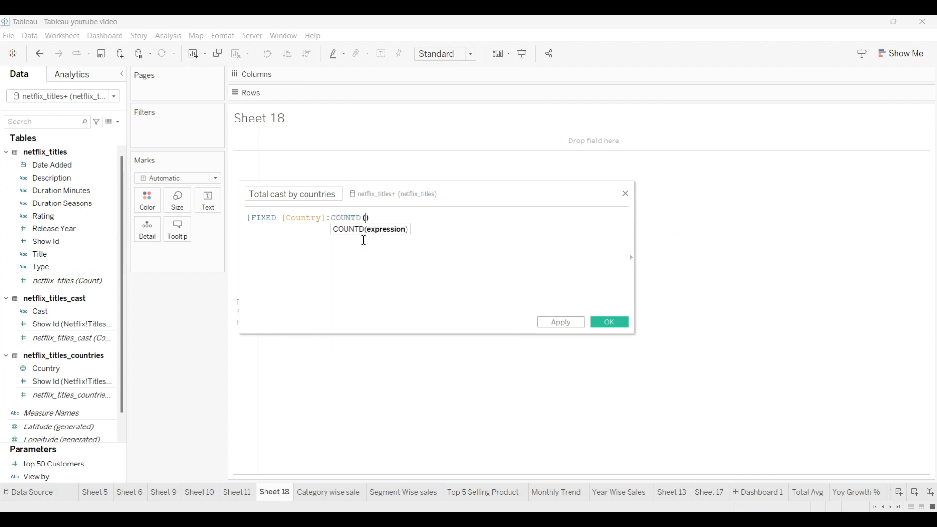
text(ca)
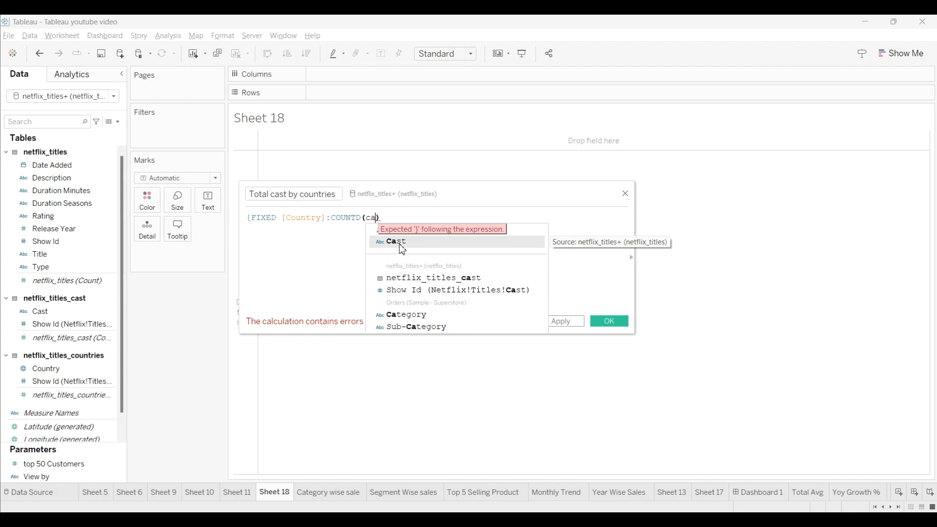
click(395, 241)
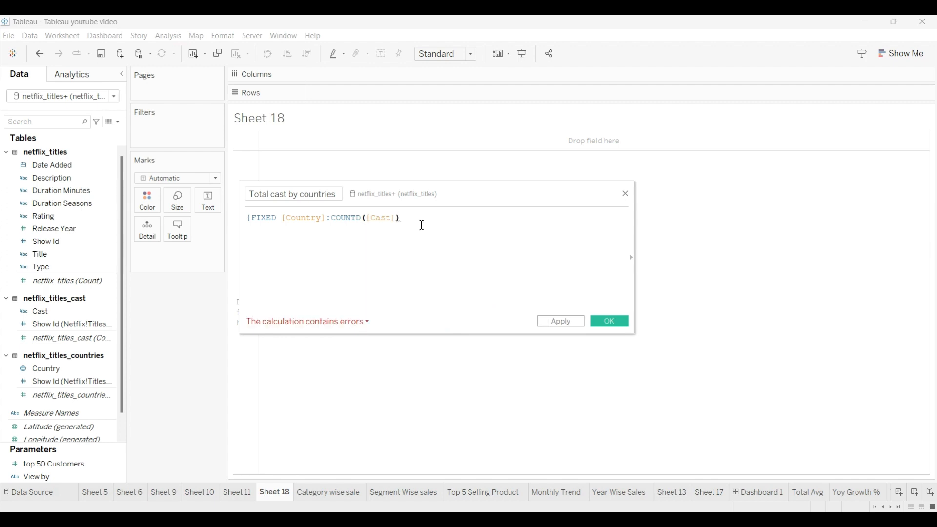
text(})
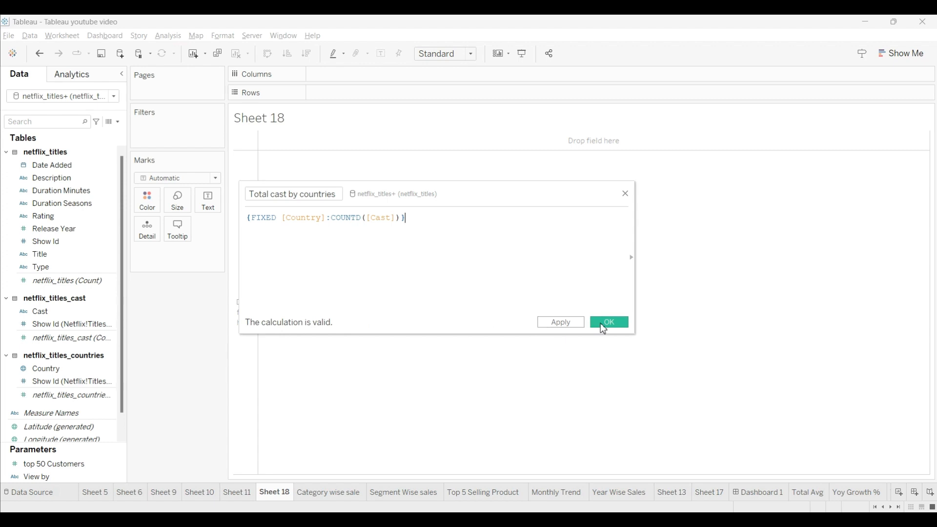
click(608, 321)
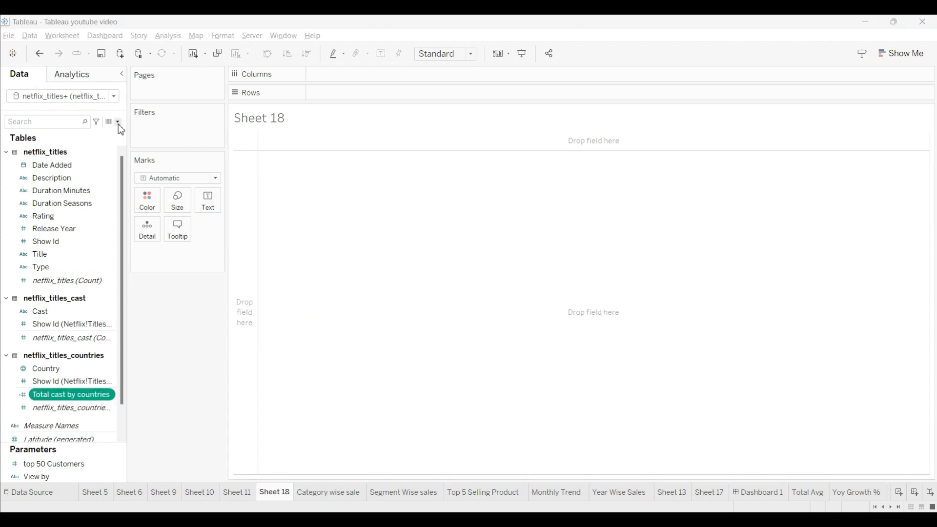
- Start a new calculated field named 'Total show by countries'
click(117, 122)
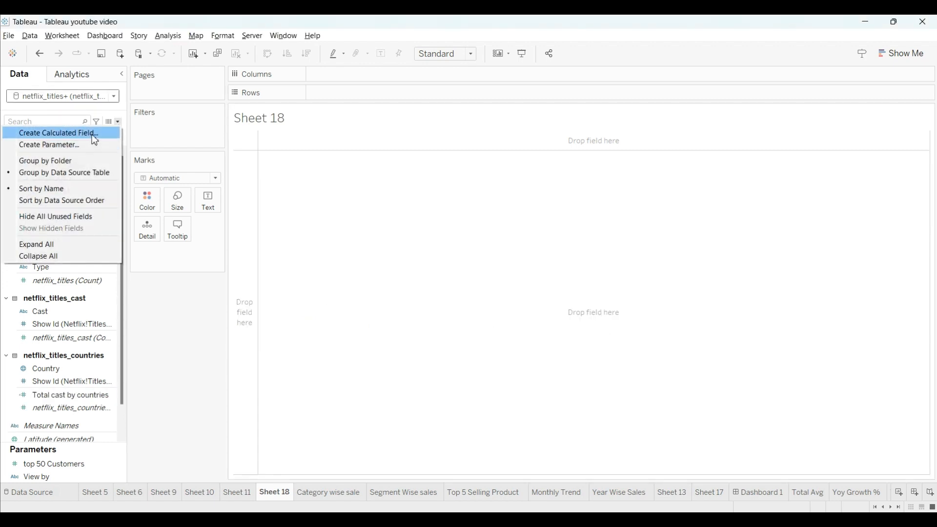
click(58, 134)
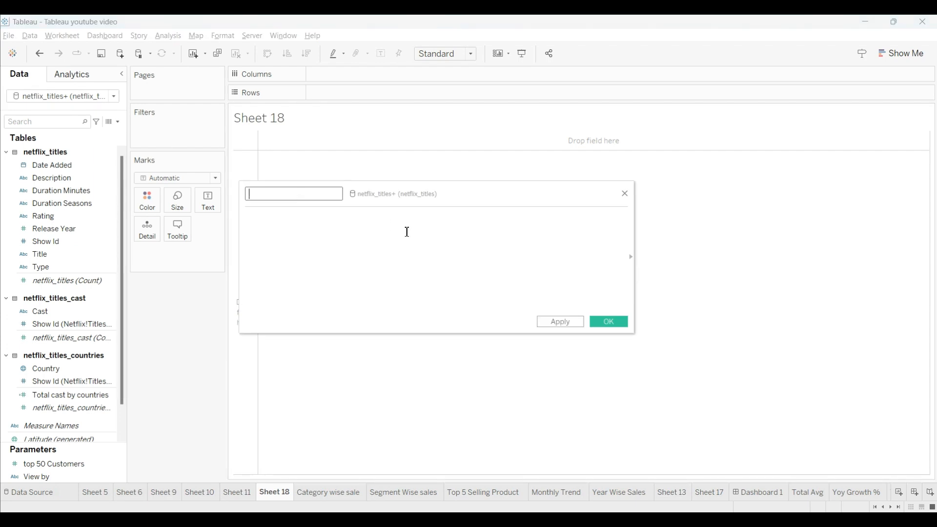
text(Total s)
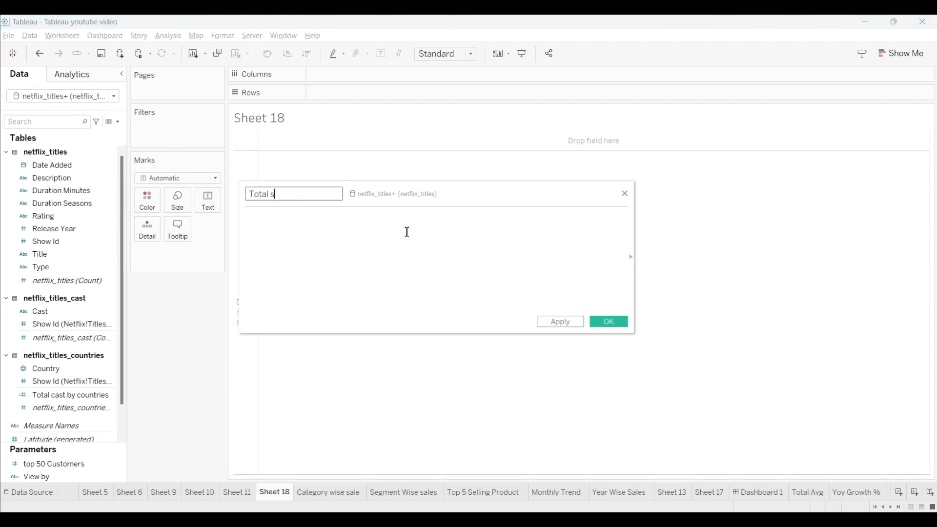
text(how by cou)
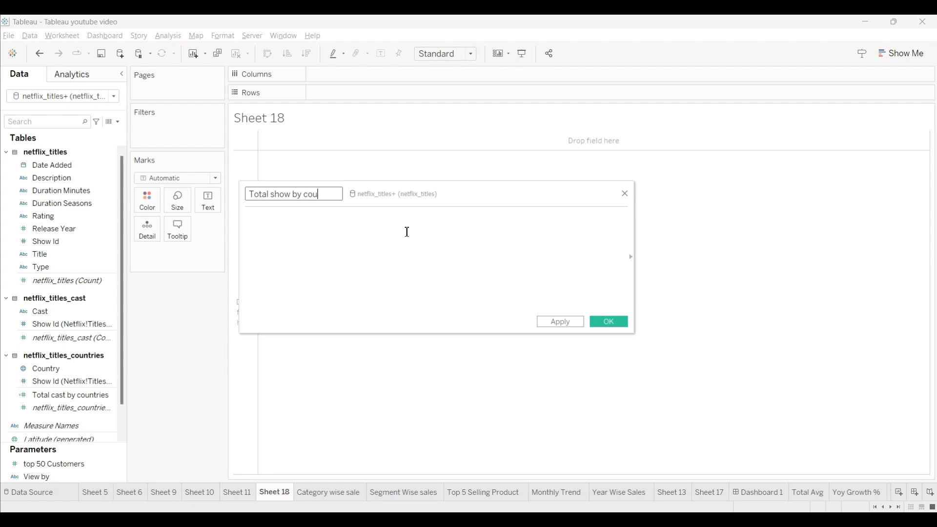
text(ntries)
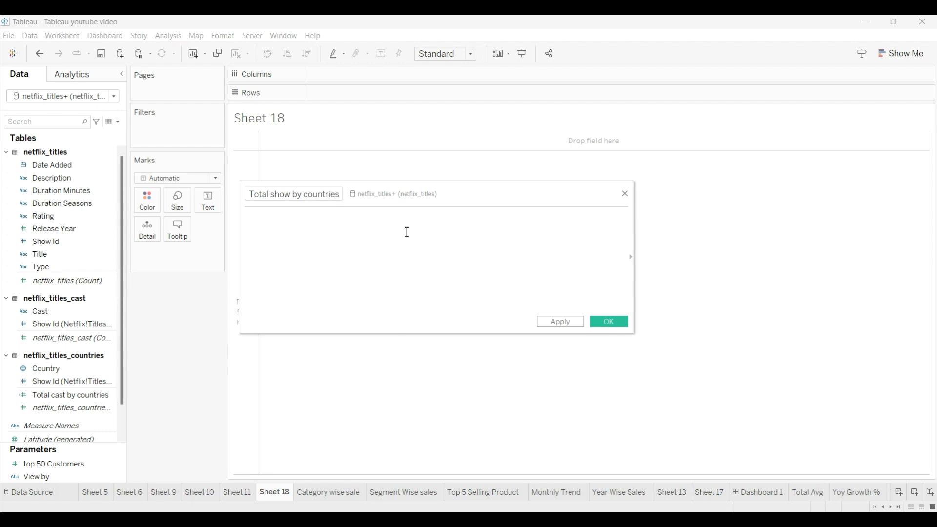
- Enter the formula {FIXED [Country]:COUNTD([Show Id])} and save the field
text({fi)
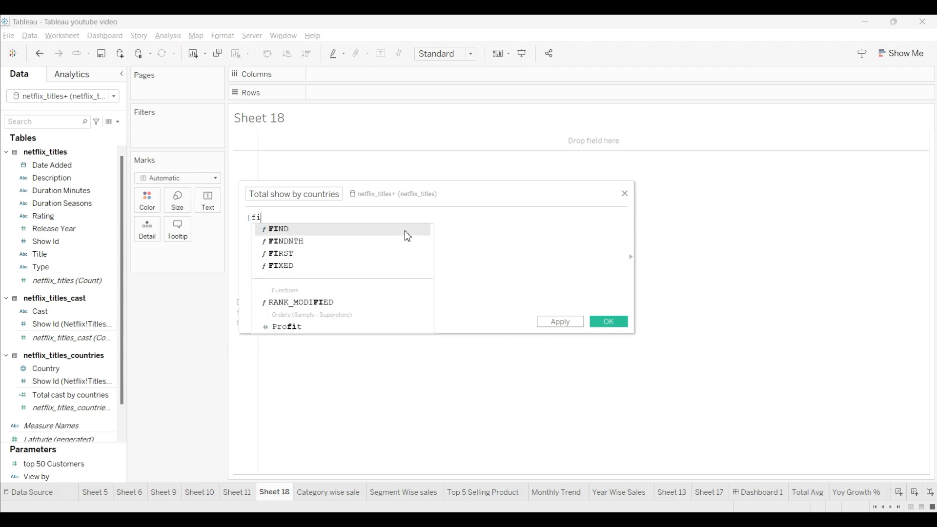
click(281, 265)
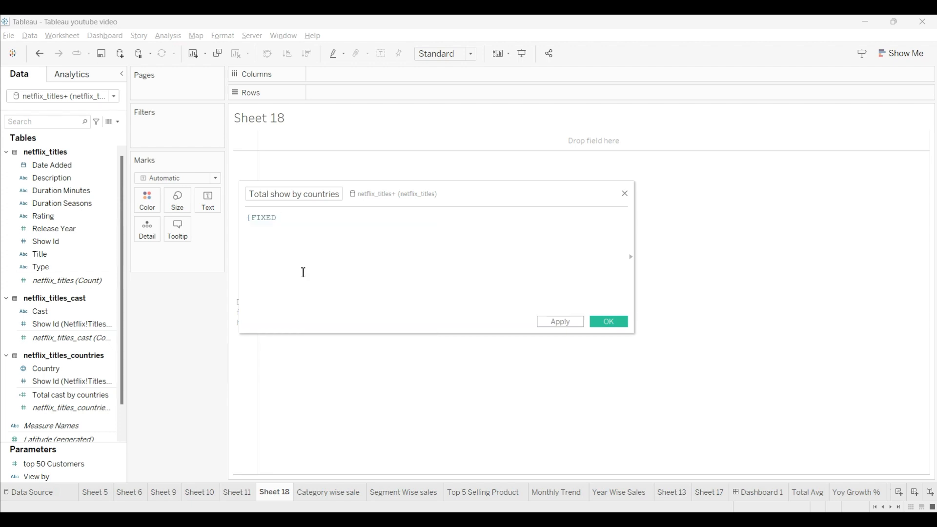
text(cou)
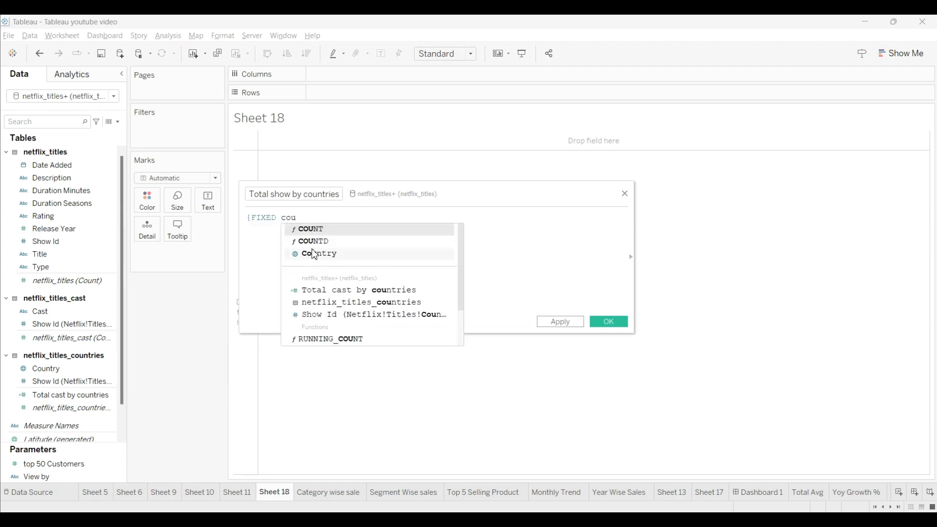
click(318, 252)
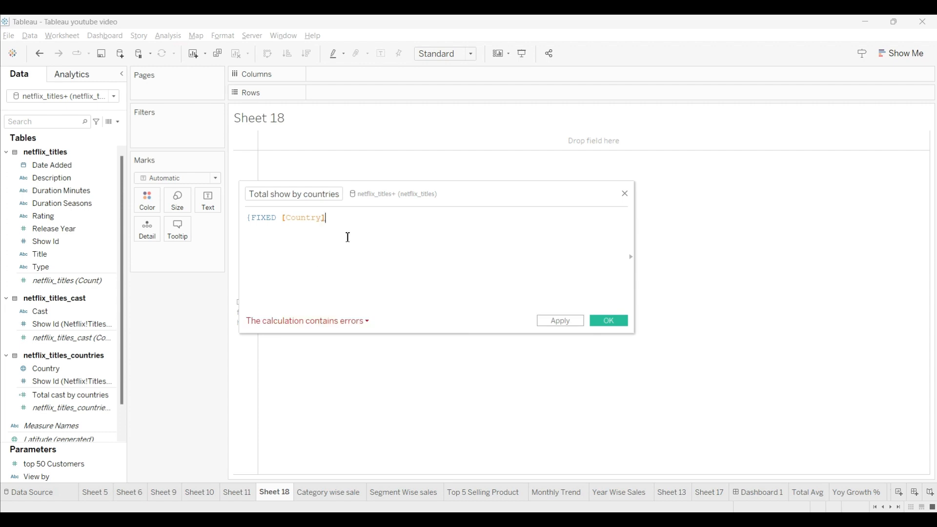
text(;)
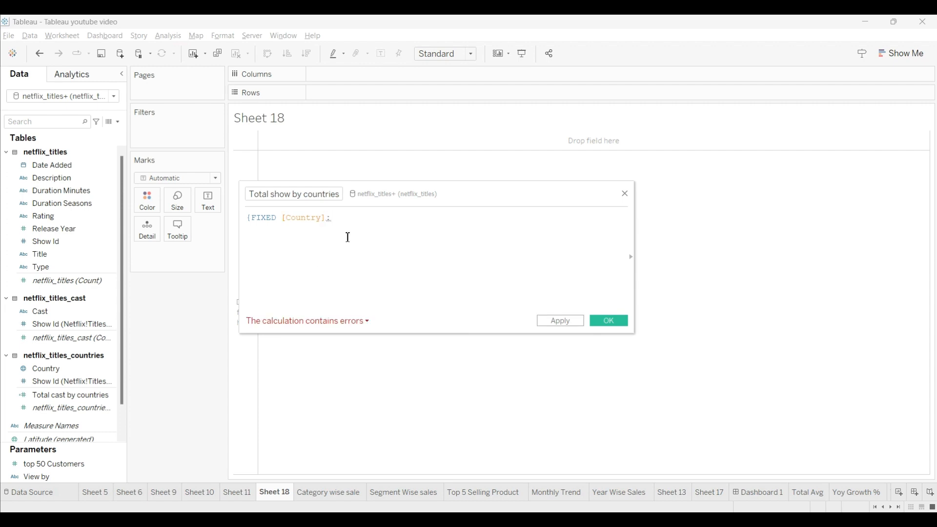
text(:cu)
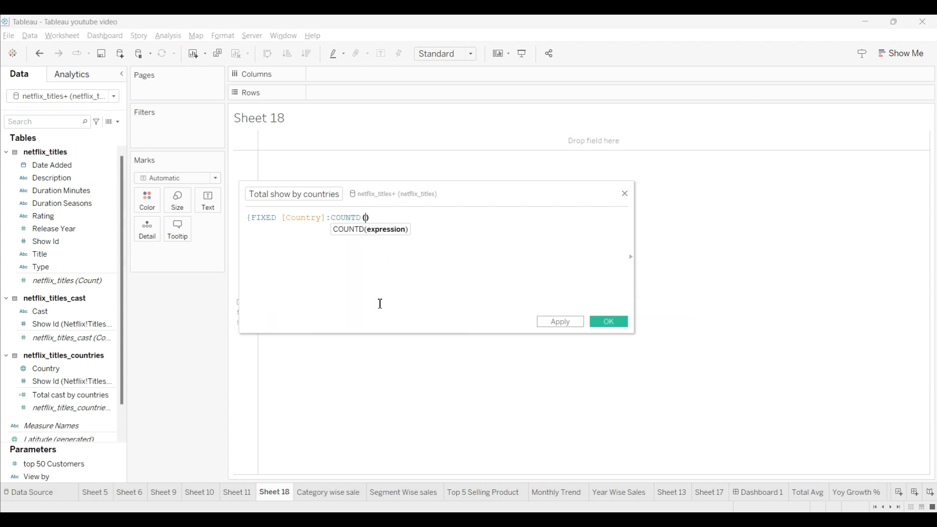
text(sh)
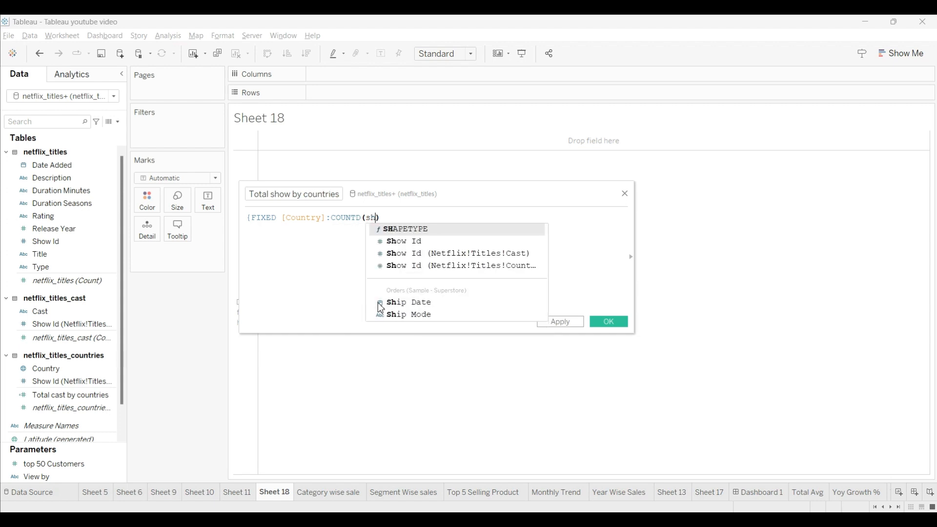
click(404, 241)
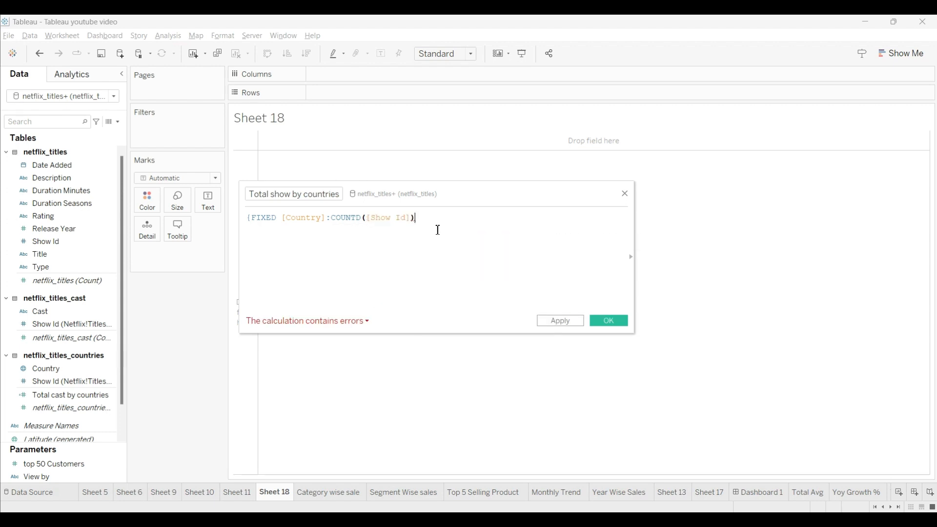
text(})
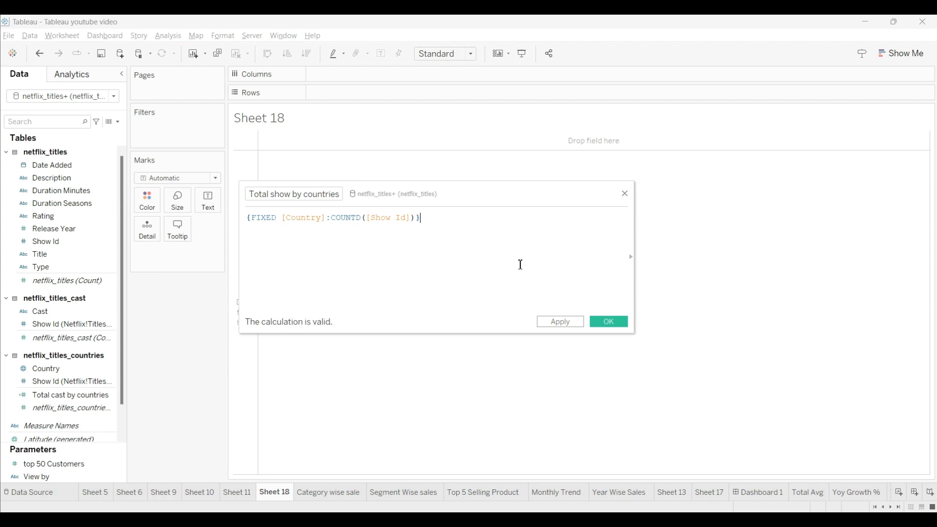
click(608, 321)
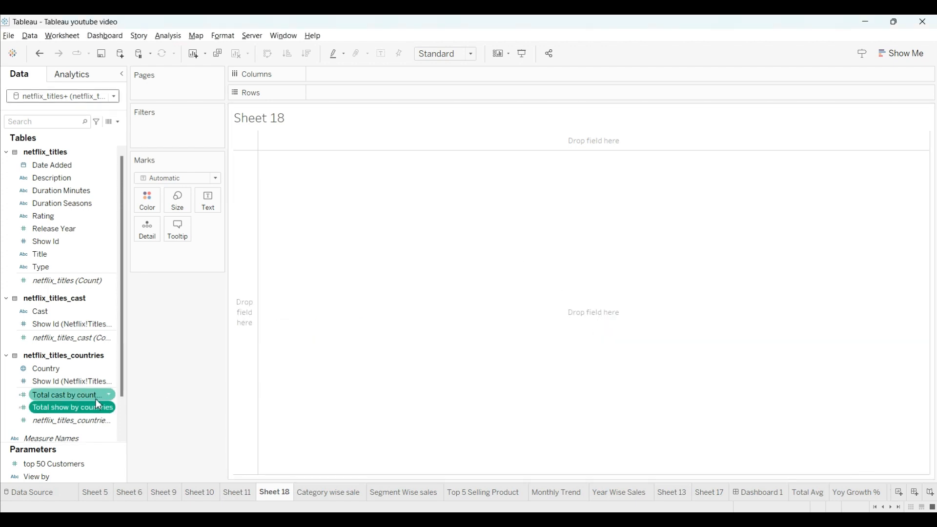
mouse_move(93, 403)
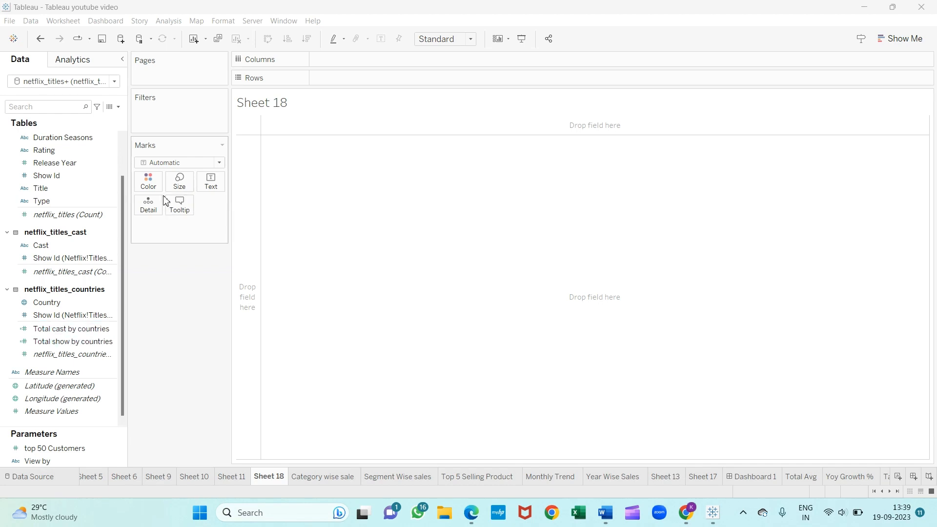
- Place Country on Columns and Measure Values on Rows to get bars per country
click(47, 303)
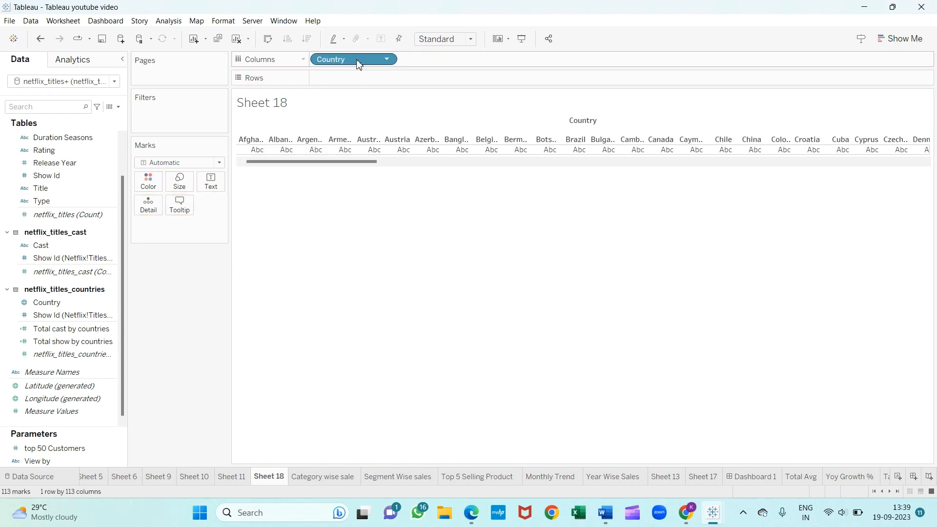
mouse_move(52, 372)
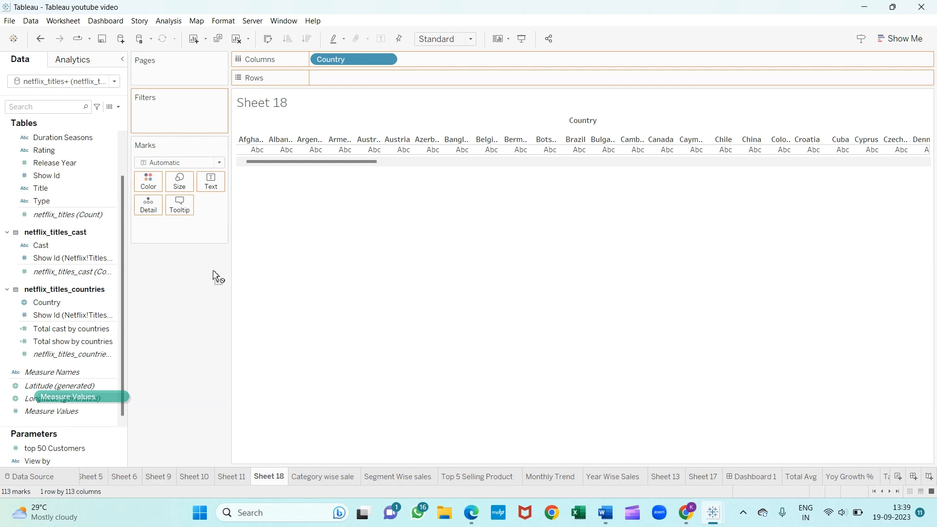
drag(67, 398, 344, 78)
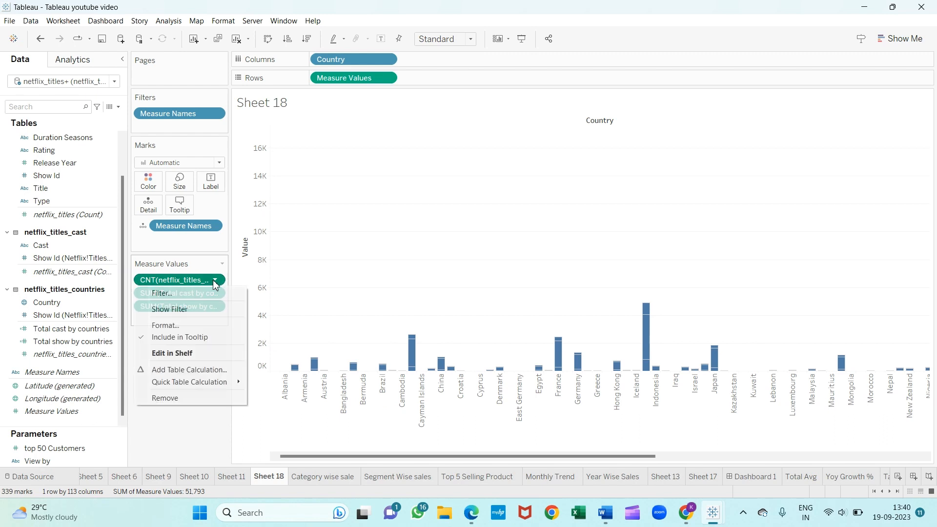
- Remove CNT(netflix_titles) from Measure Values and color the two measures by Measure Names
click(164, 398)
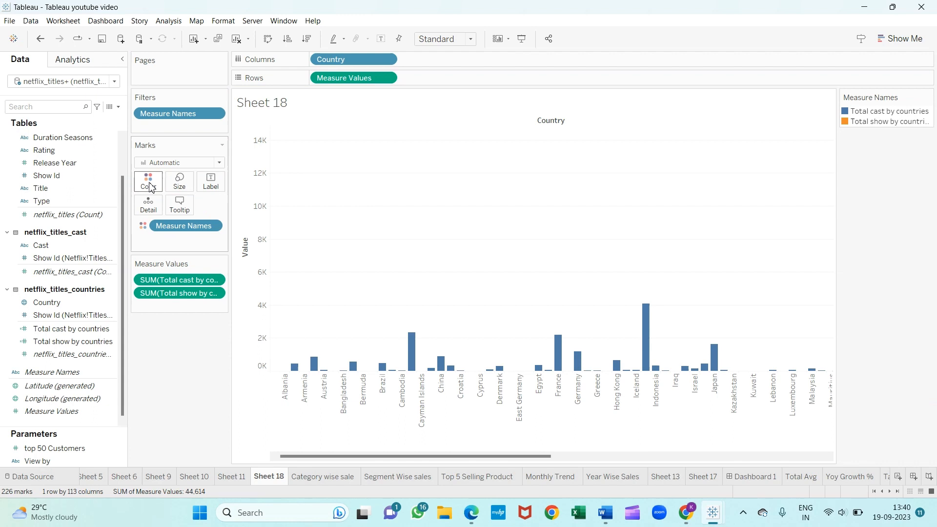
click(147, 181)
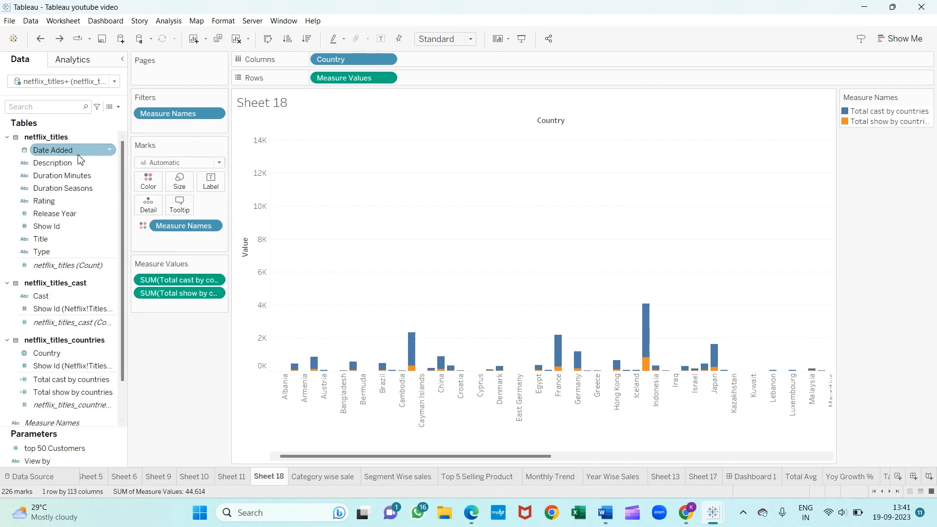
- Filter the chart by Year of Date Added, including all listed years
drag(52, 150, 149, 127)
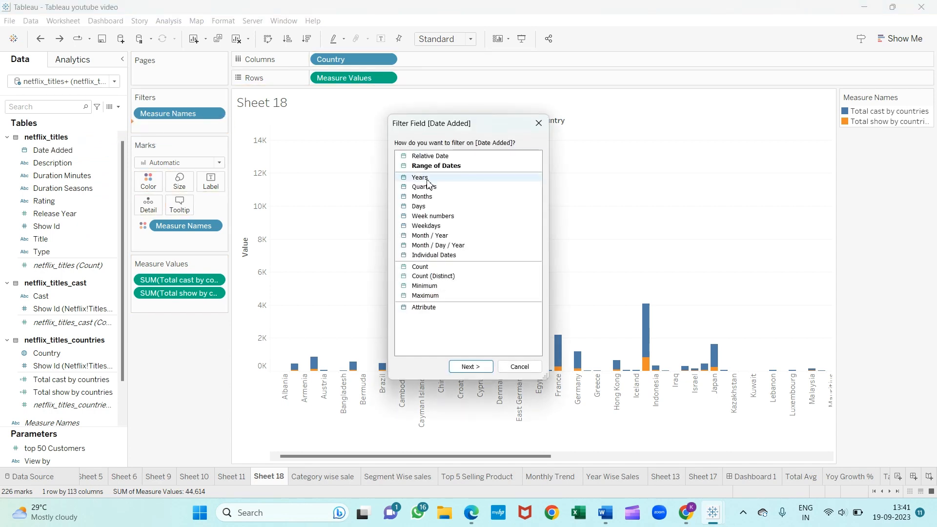
click(469, 366)
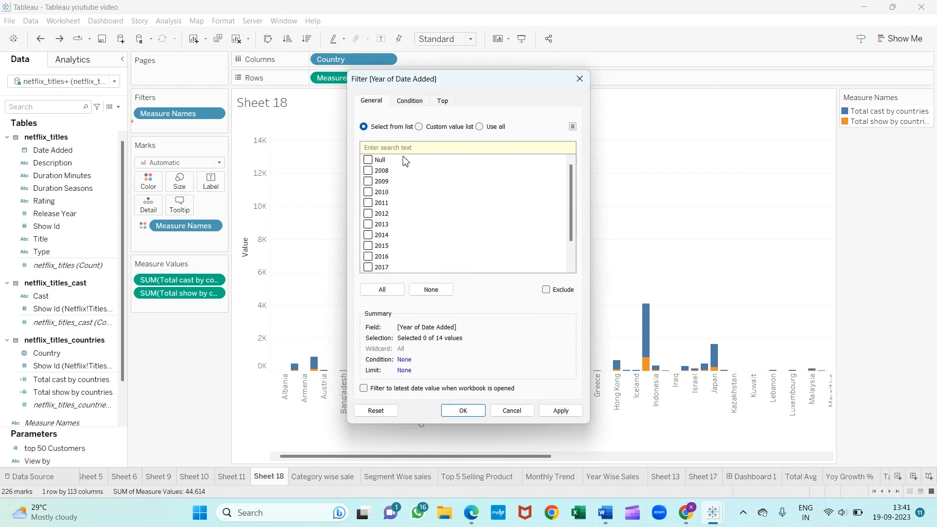
click(382, 289)
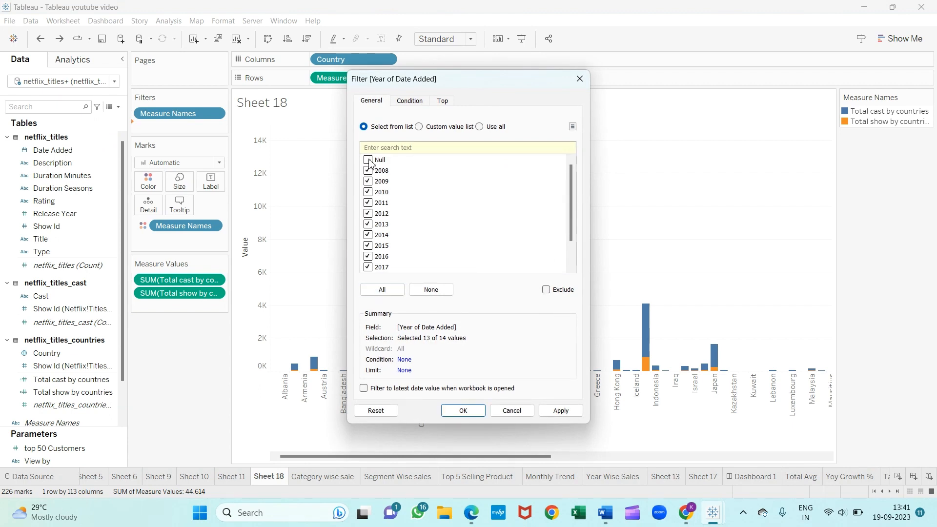
click(462, 409)
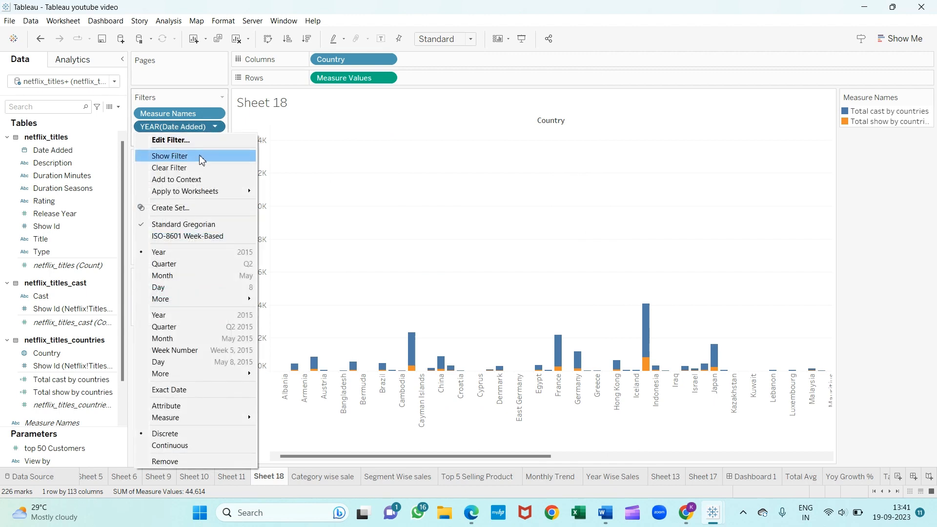
- Show the year filter card beside the chart and test it with 2008 only, then reselect all years
click(168, 156)
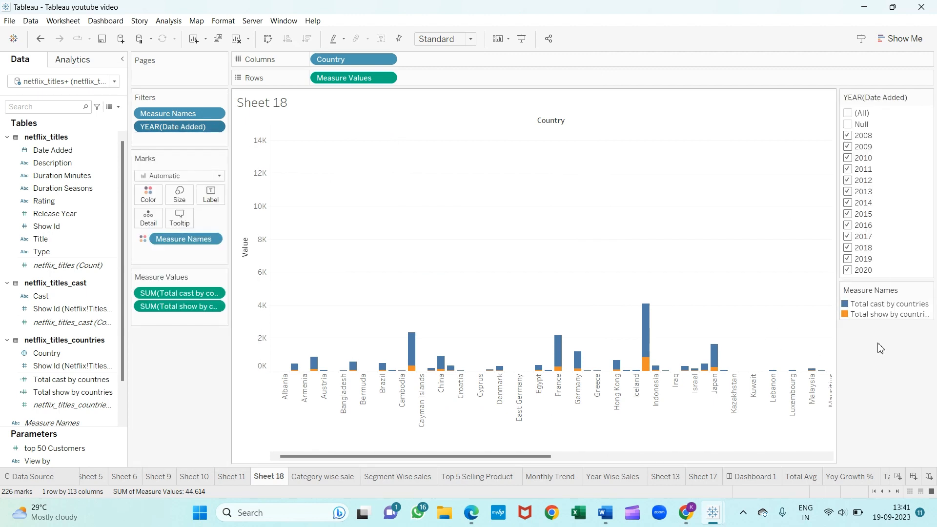
click(848, 114)
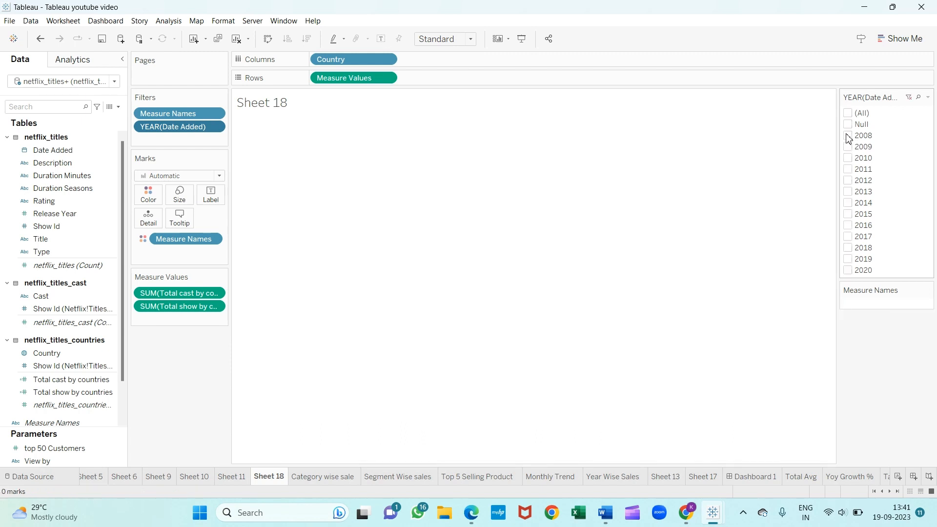
click(847, 135)
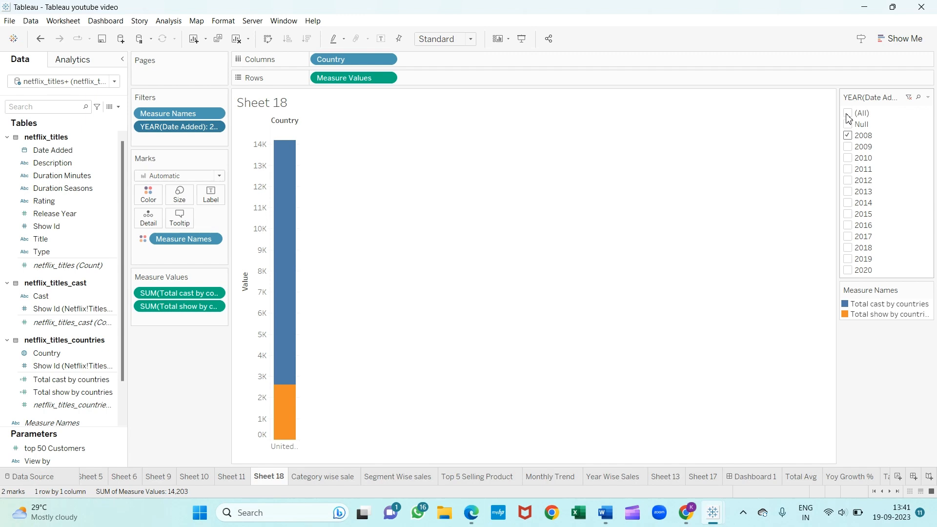
click(847, 113)
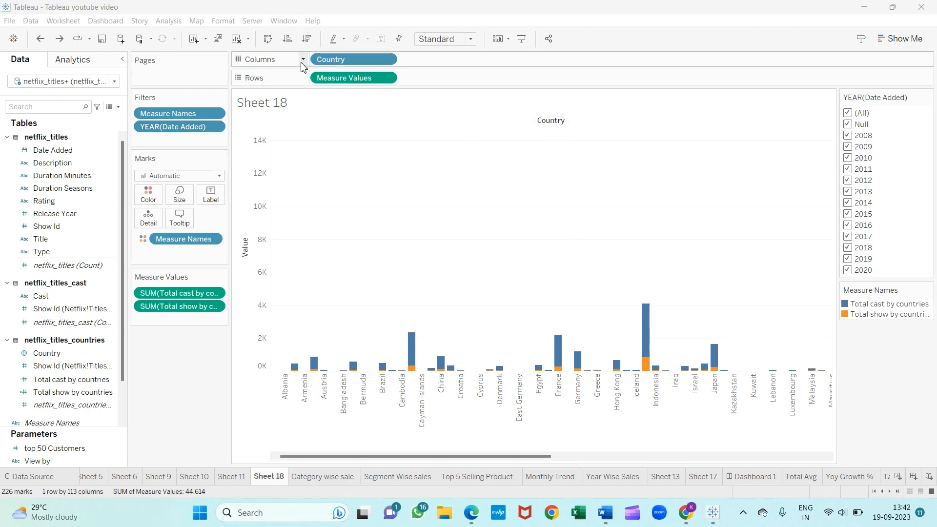
- Sort the countries in descending order by total, putting India first
click(306, 38)
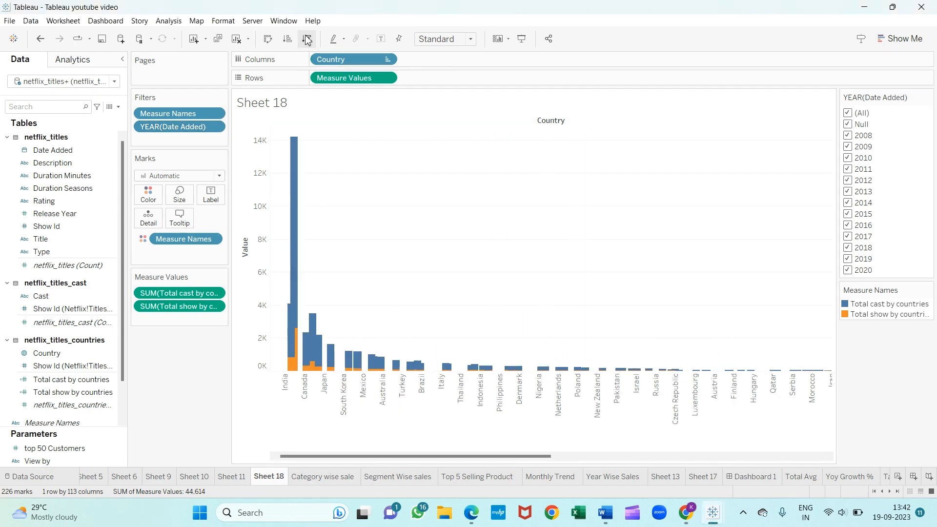
click(307, 39)
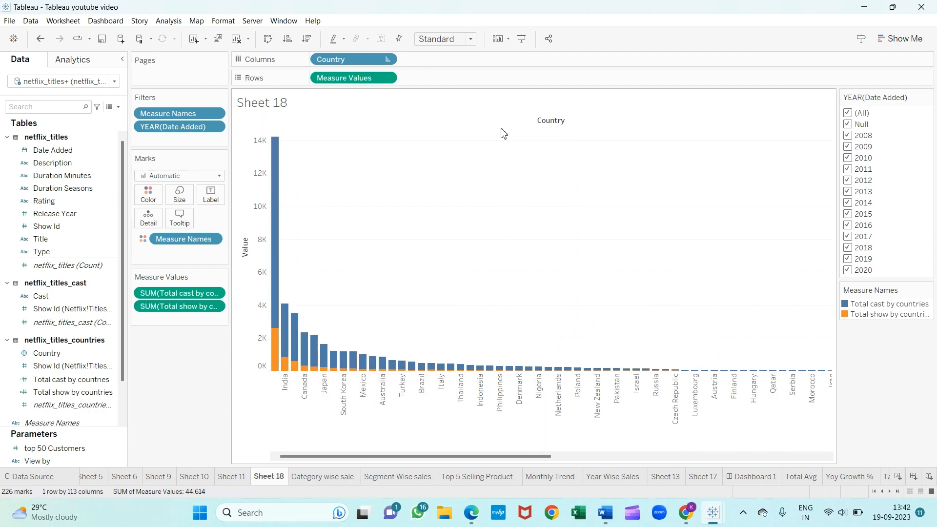
mouse_move(901, 369)
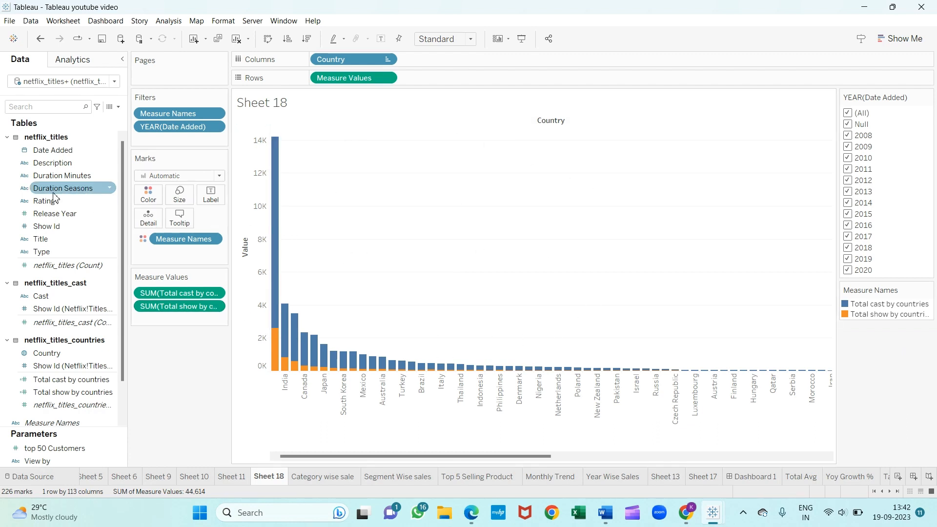
mouse_move(11, 205)
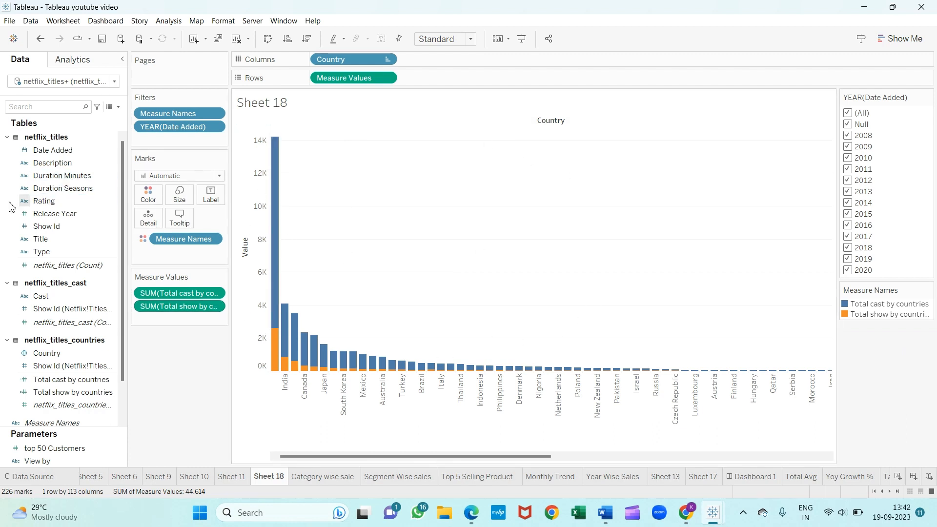